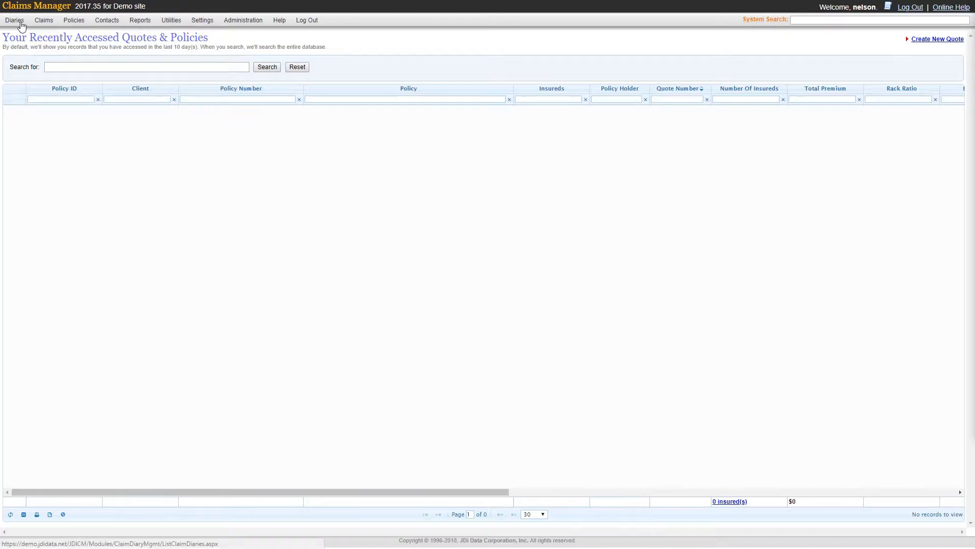
Open the Diaries menu to view Your Claim Diaries with review dates and tasks.
{"action": "left_click", "coordinate": [16, 19]}
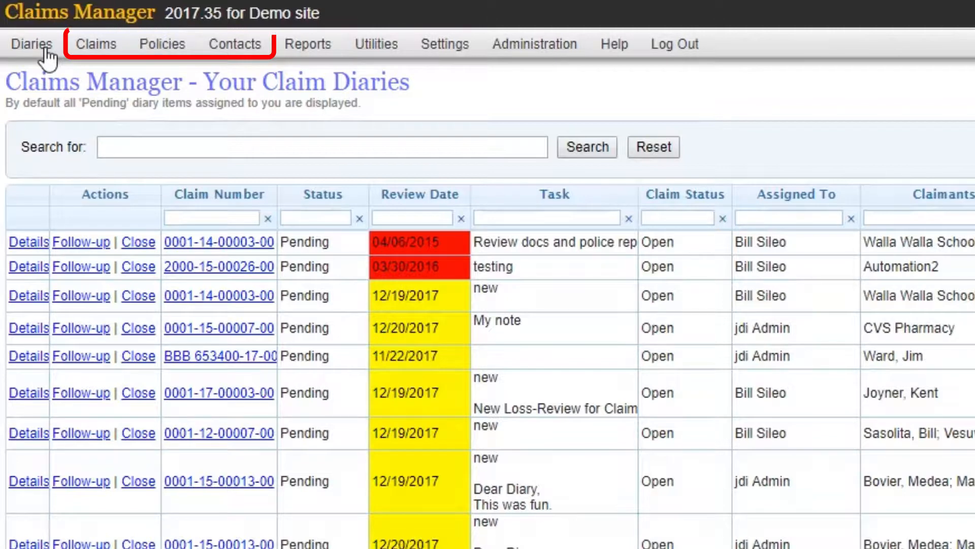
{"action": "mouse_move", "coordinate": [44, 53]}
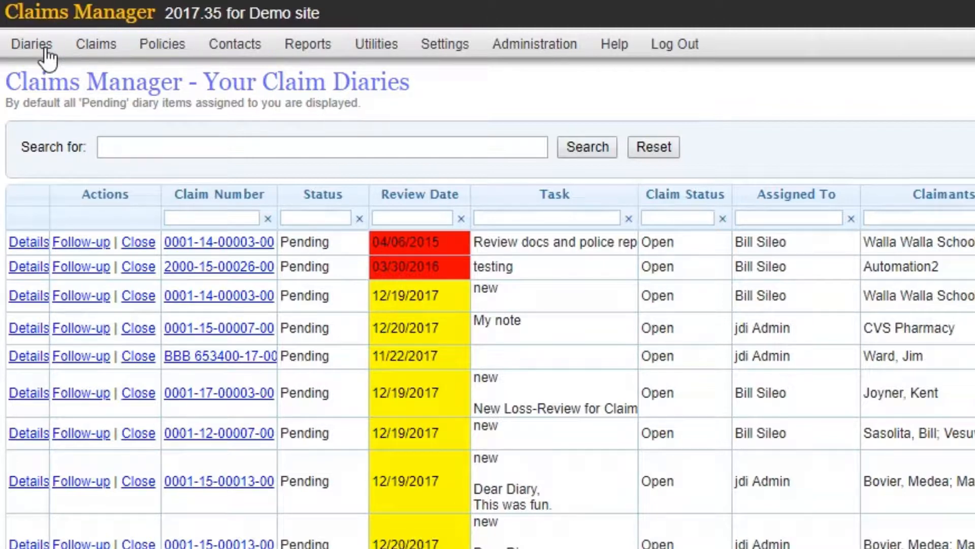
Look over the Claims menu options, then bring up the Policies menu.
{"action": "left_click", "coordinate": [95, 44]}
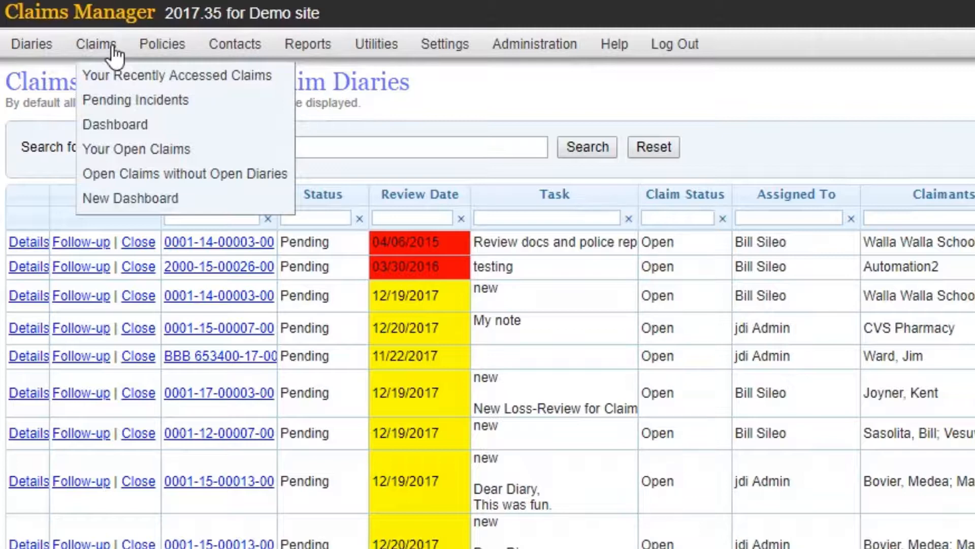
{"action": "mouse_move", "coordinate": [175, 76]}
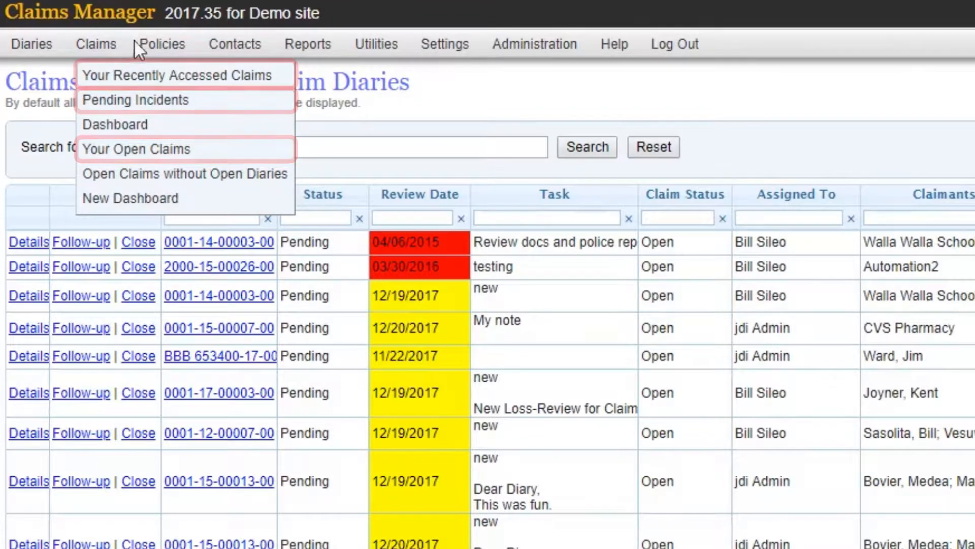
{"action": "left_click", "coordinate": [162, 44]}
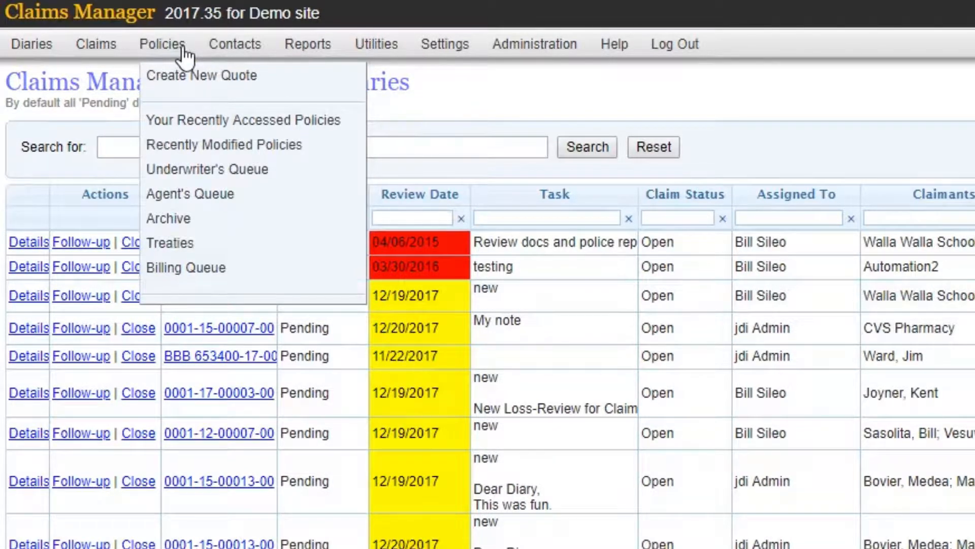
Choose Contacts > Your Recently Accessed Contacts to list persons and corporations.
{"action": "left_click", "coordinate": [235, 44]}
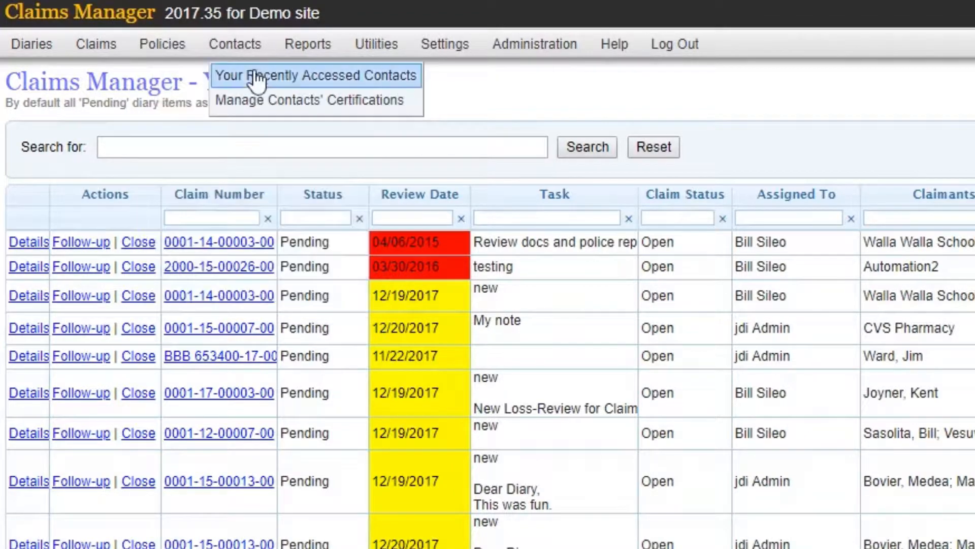
{"action": "left_click", "coordinate": [315, 75]}
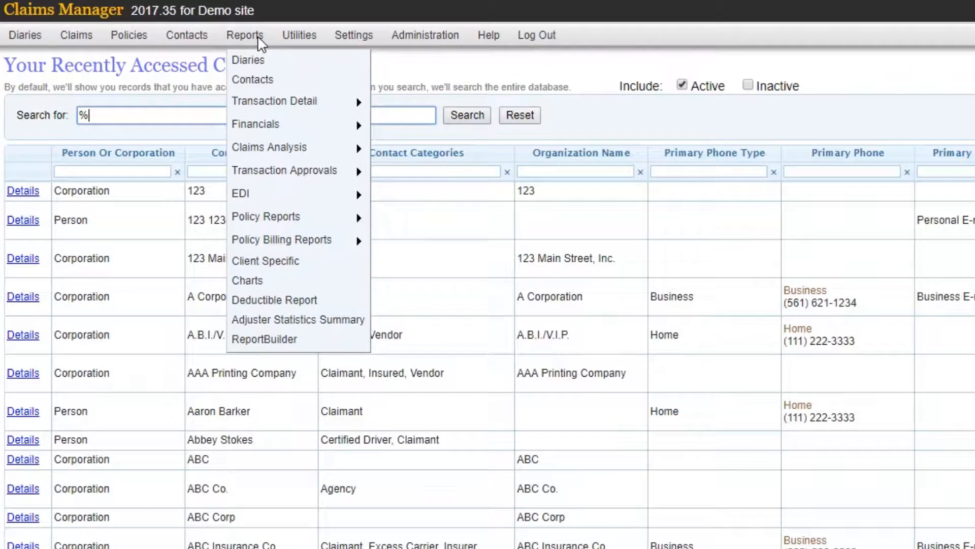
Open the Utilities menu showing EDI bill imports, check printing and mail templates.
{"action": "left_click", "coordinate": [300, 34]}
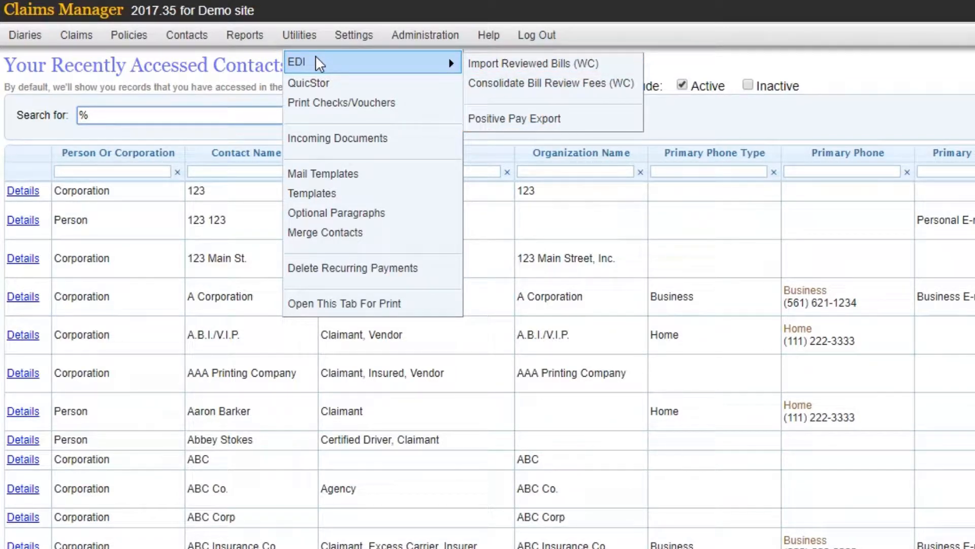
{"action": "mouse_move", "coordinate": [341, 103]}
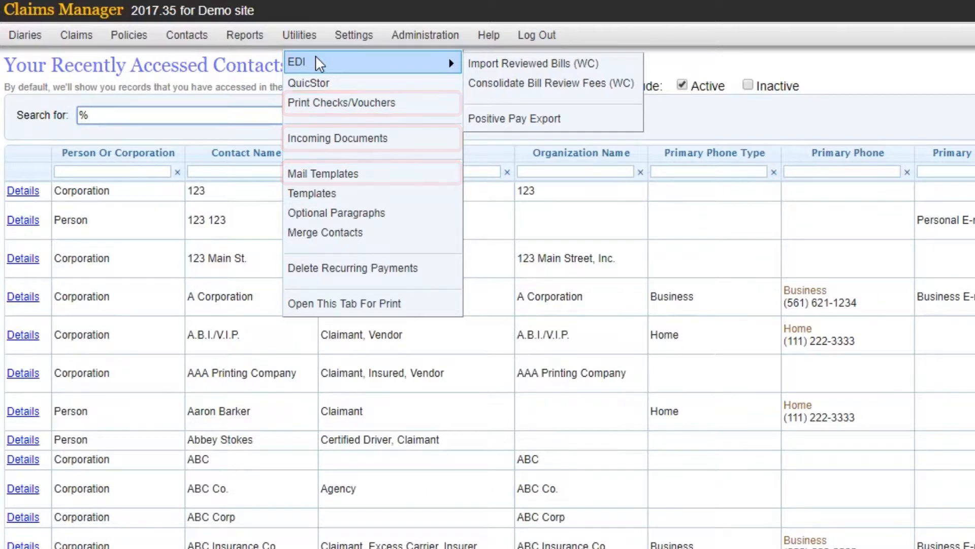
Open Your Personal Settings and scroll through signature and user default values.
{"action": "left_click", "coordinate": [353, 34]}
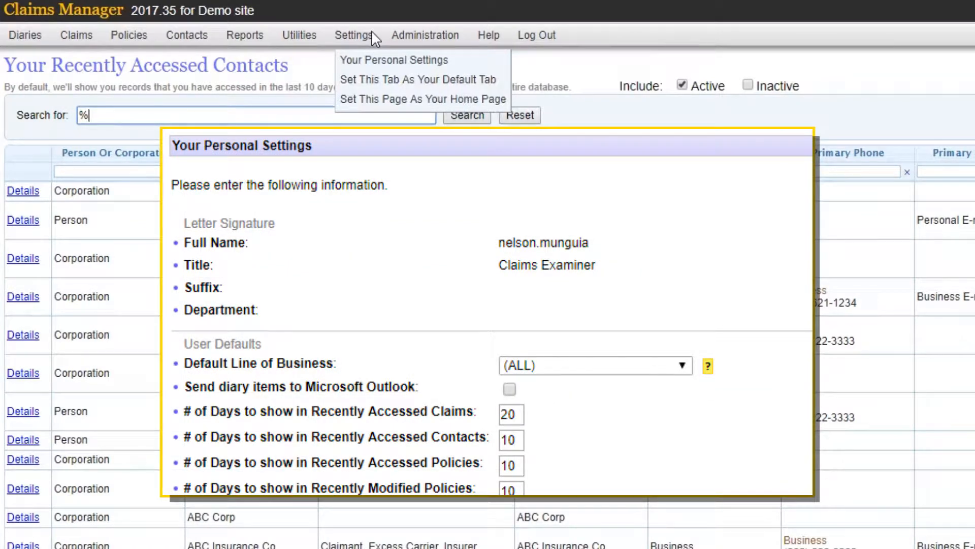
{"action": "scroll", "scroll_direction": "down", "scroll_amount": 3}
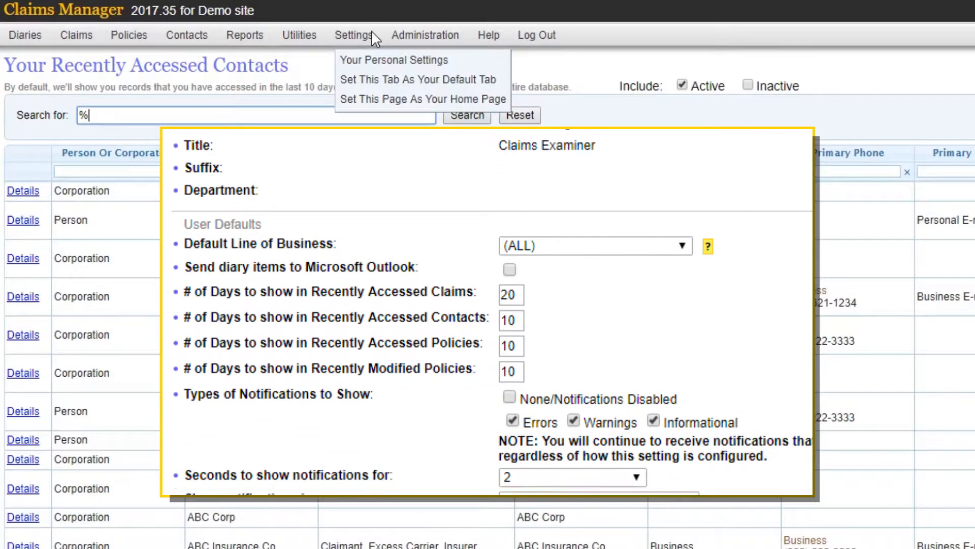
{"action": "scroll", "scroll_direction": "down", "scroll_amount": 3}
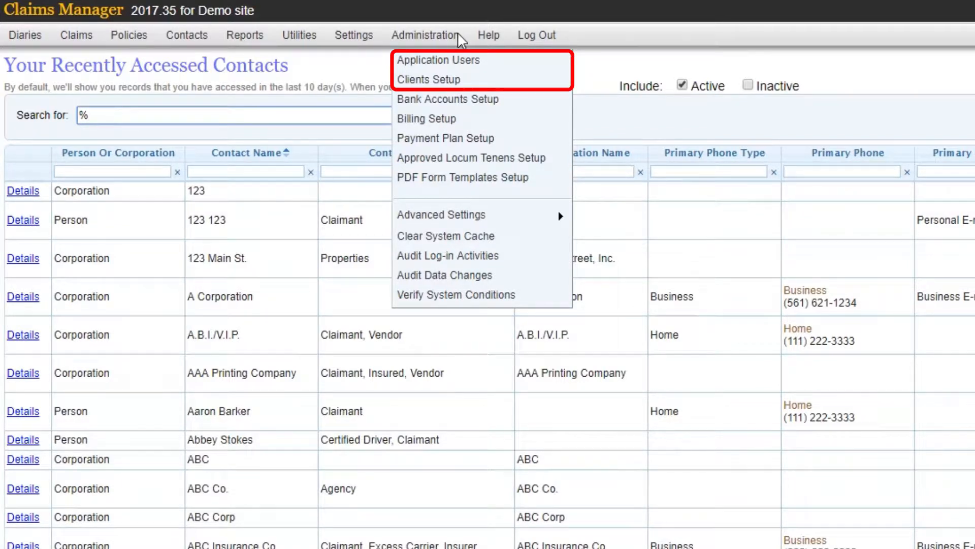
{"action": "mouse_move", "coordinate": [426, 118]}
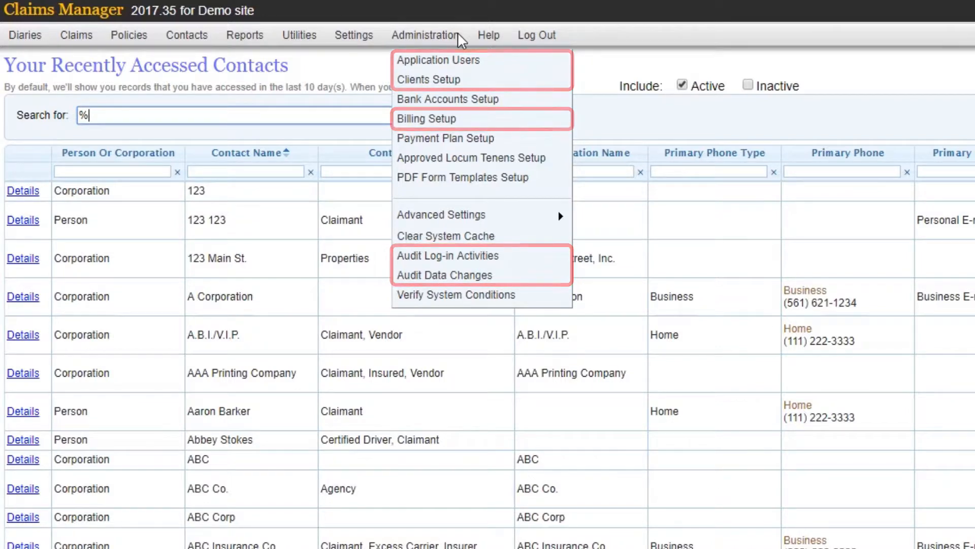
Open the Help menu with the online manual and tech support request.
{"action": "left_click", "coordinate": [490, 35]}
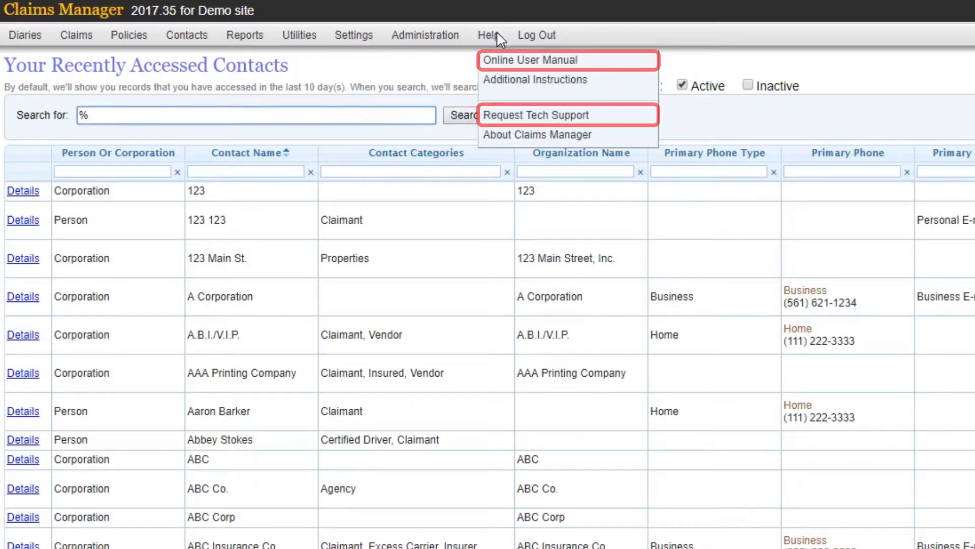
Open About Claims Manager, refresh updates, and list The Latest Available Version.
{"action": "left_click", "coordinate": [538, 134]}
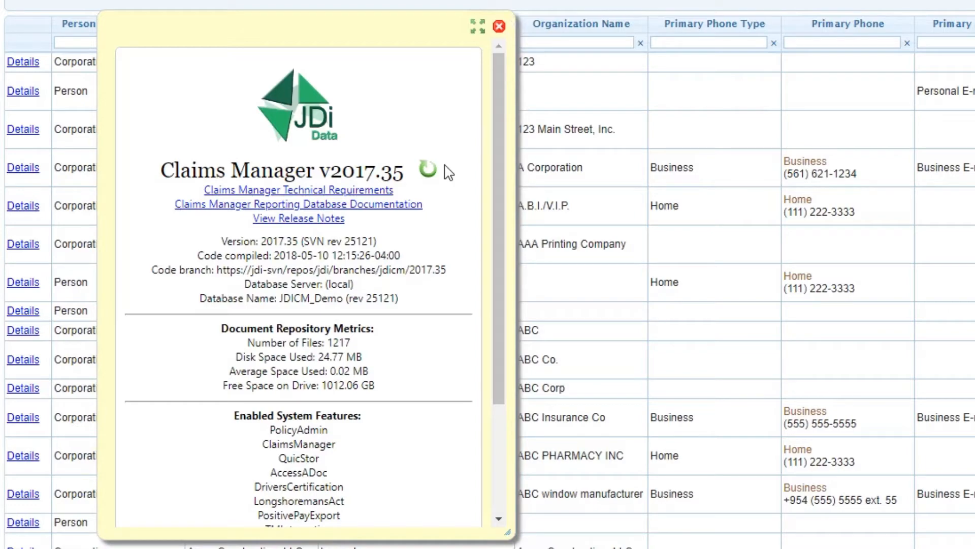
{"action": "left_click", "coordinate": [426, 167]}
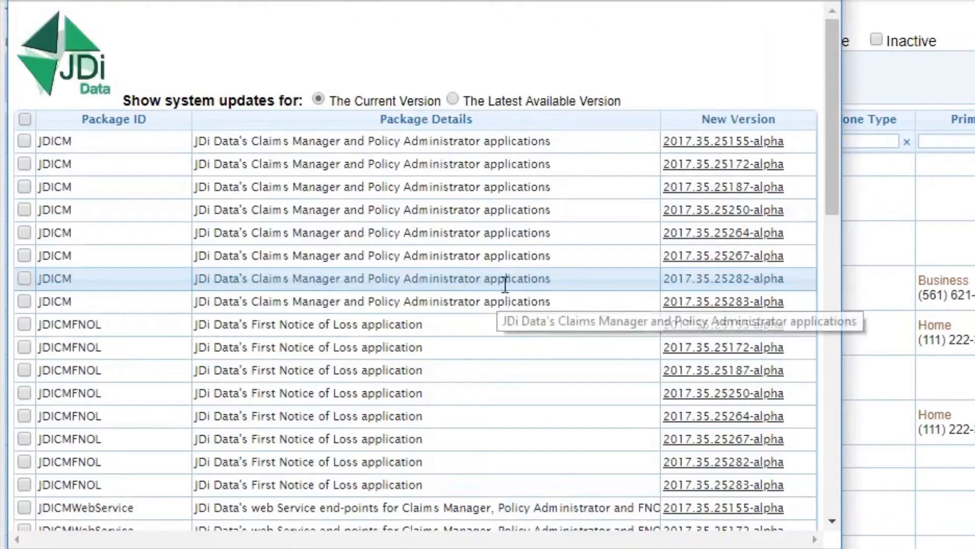
{"action": "left_click", "coordinate": [452, 101]}
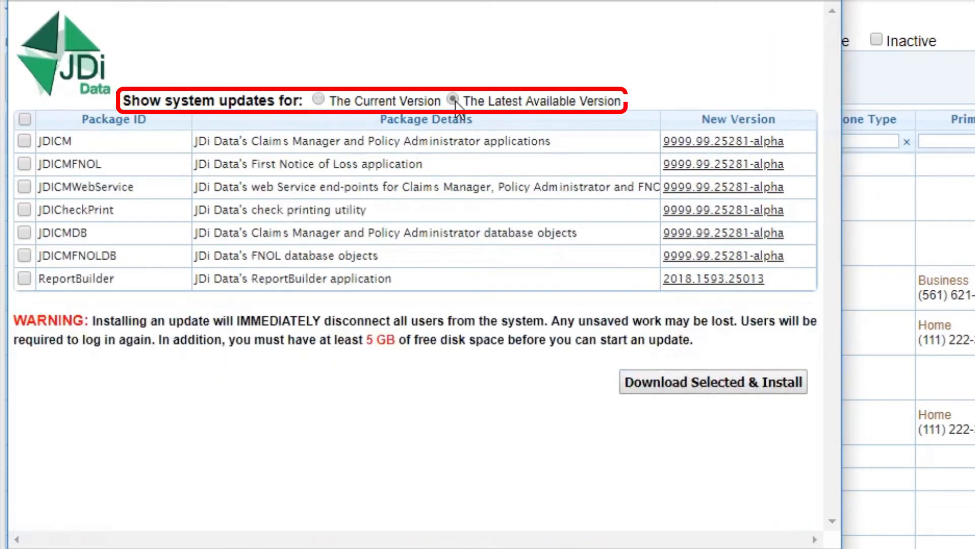